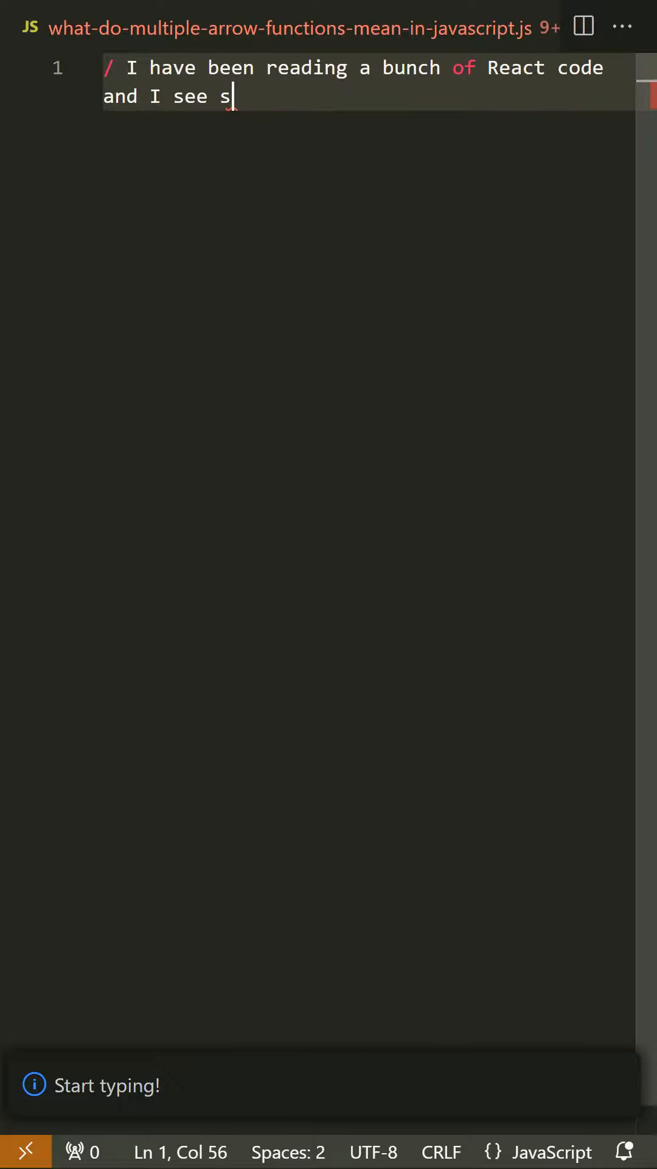
{"action": "type", "text": "tuff like this that I don't understand:"}
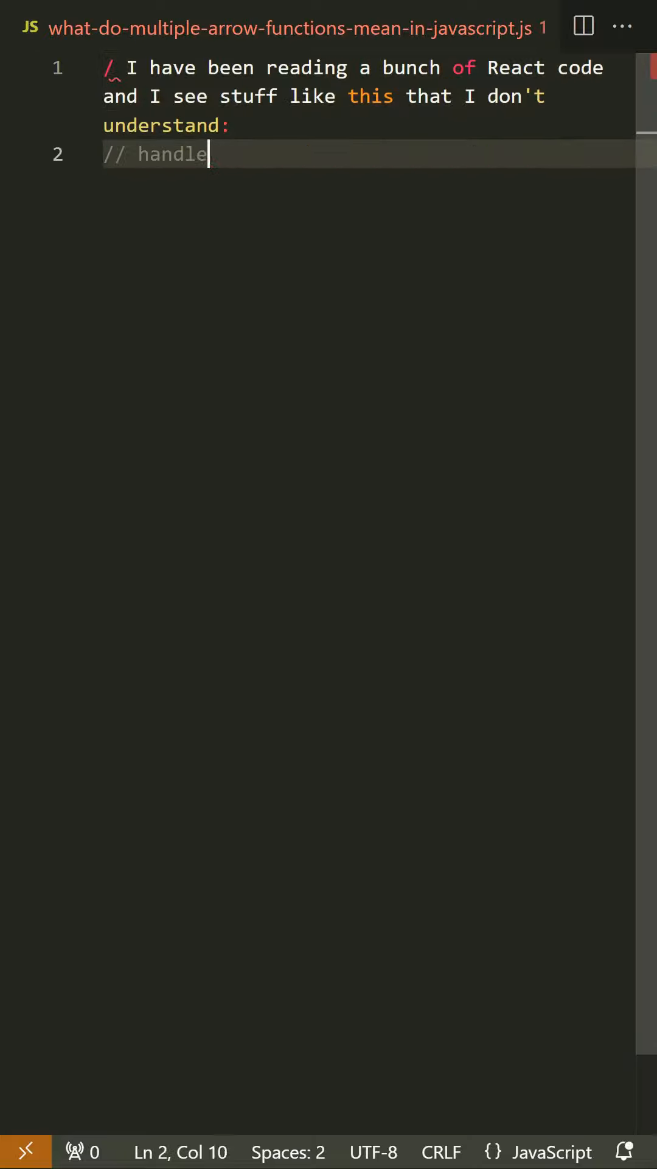
{"action": "type", "text": "Change = field => e => {"}
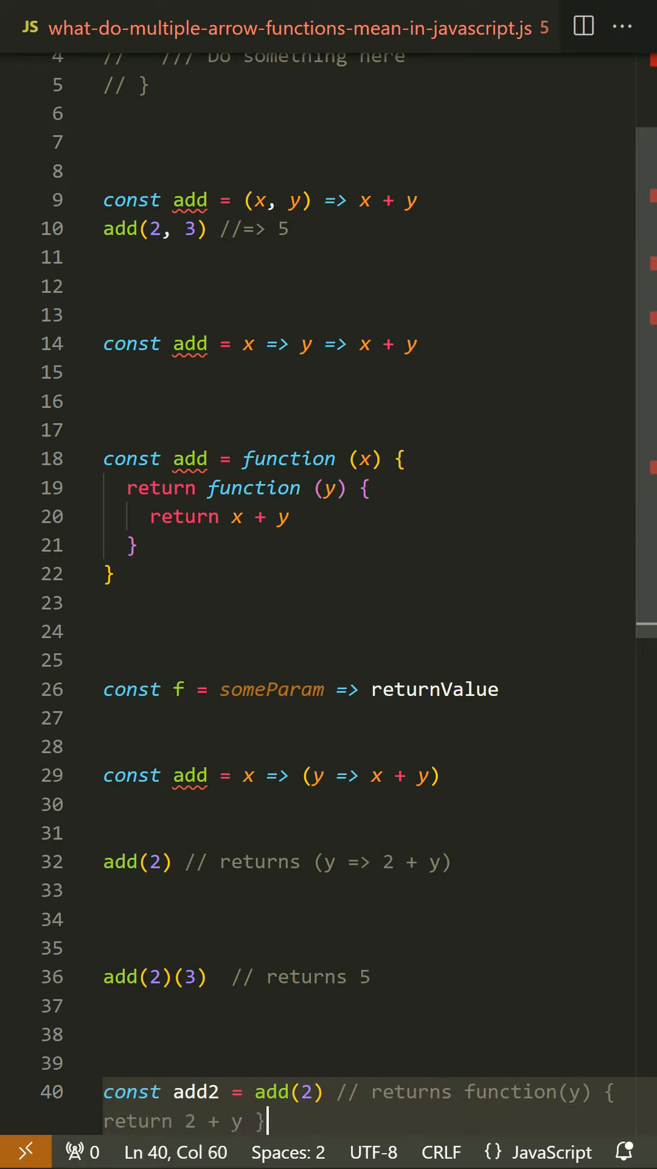
{"action": "type", "text": "handleChan"}
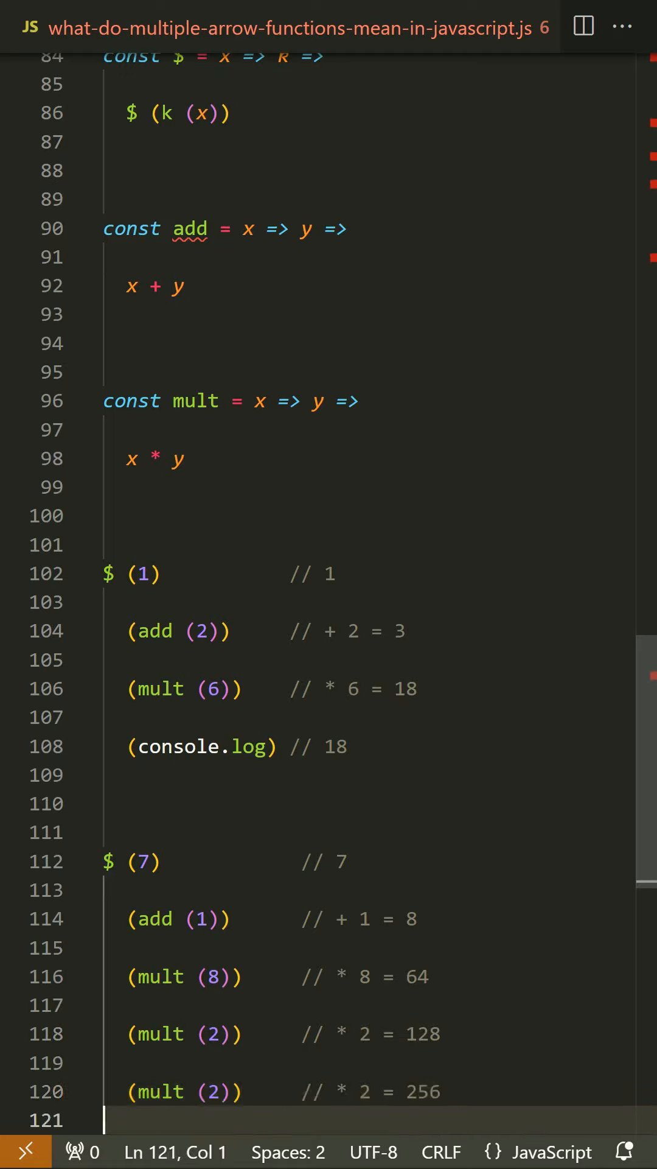
{"action": "type", "text": "const partial = (f, ...a) => (...b) =>"}
{"action": "type", "text": "partial (add3) (1, 2, 3"}
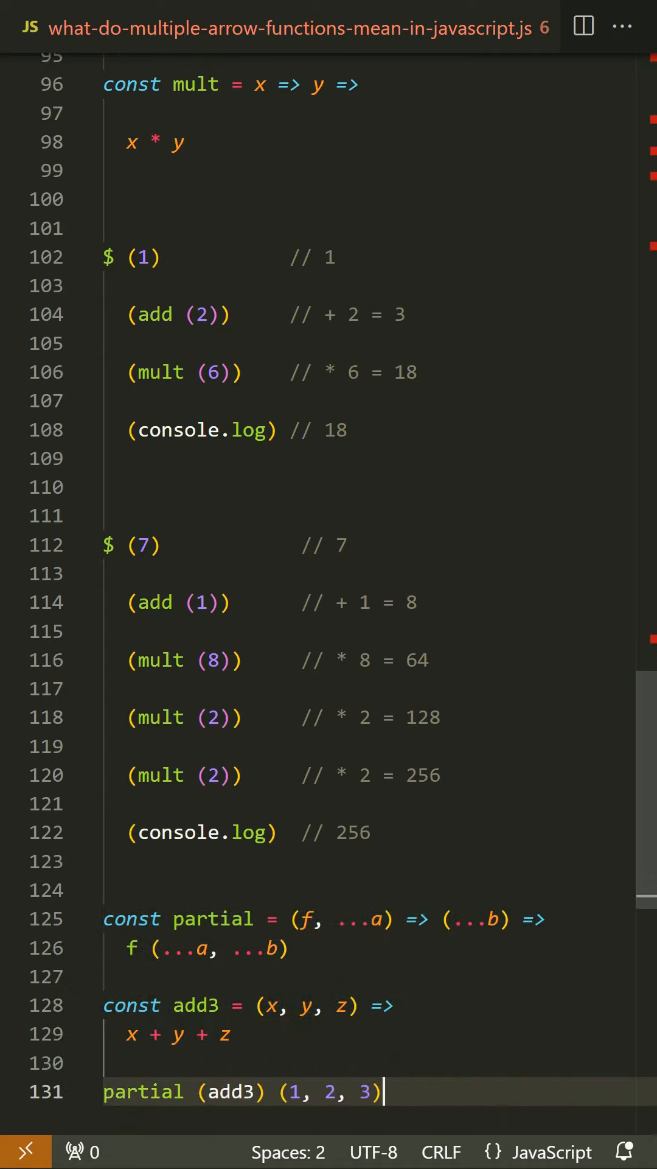
{"action": "type", "text": "partial (preventDefault, logKeypress"}
{"action": "type", "text": "# <input"}
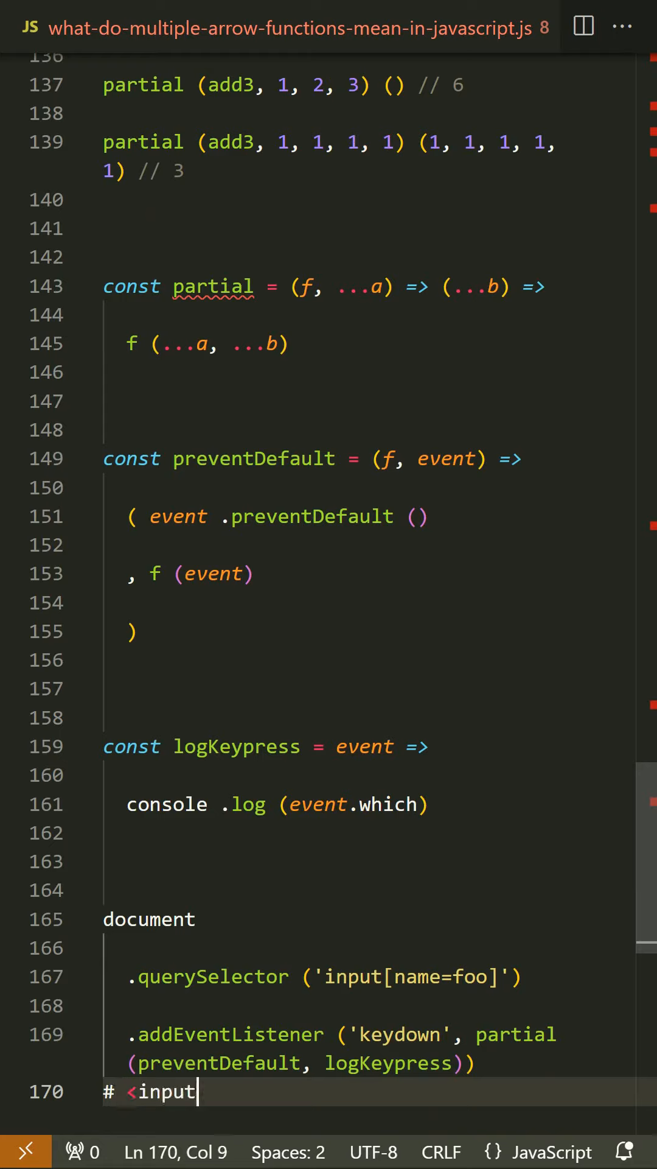
{"action": "type", "text": "name=\"foo\" placeholder=\"type here to see ascii code"}
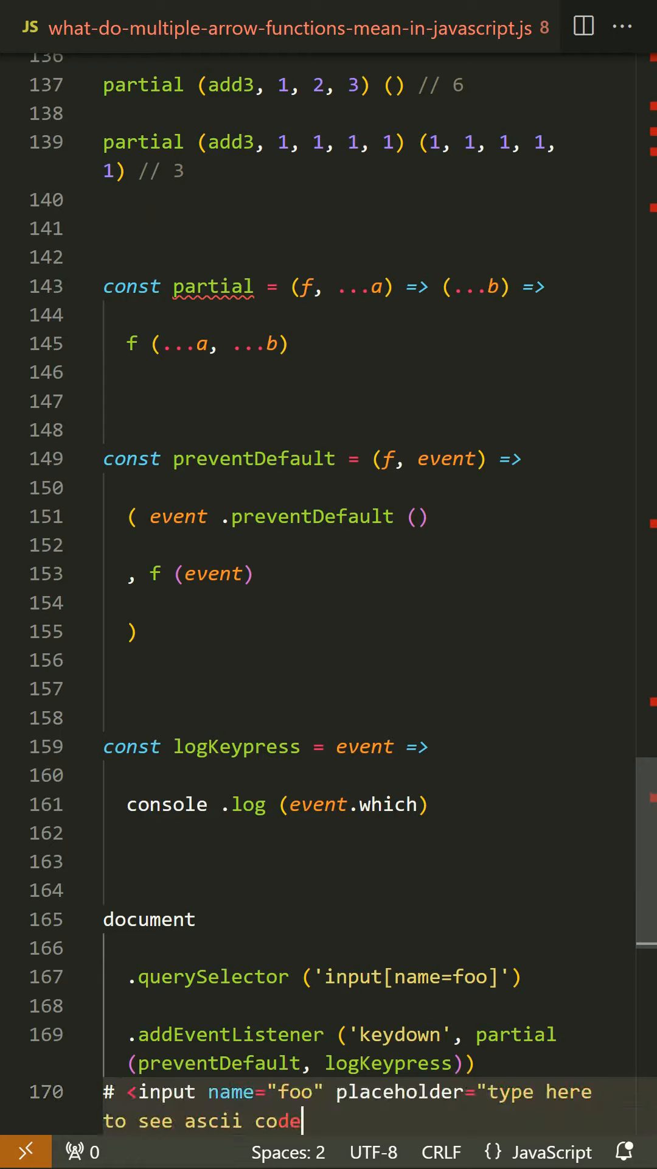
{"action": "type", "text": "s\" size=\"50\">"}
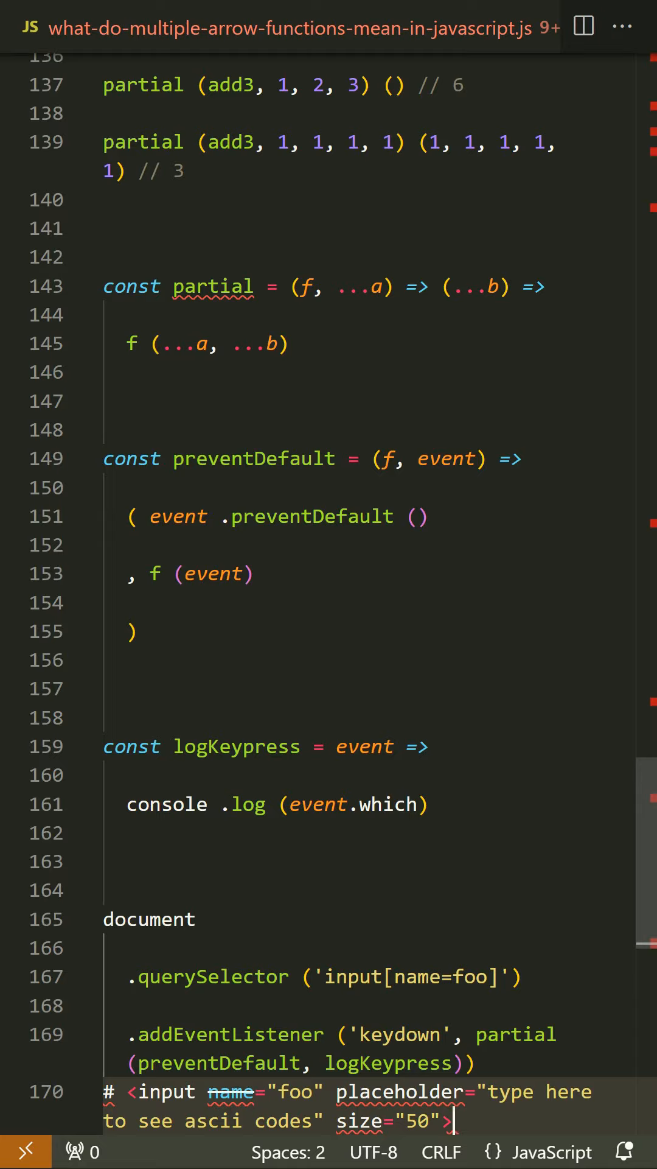